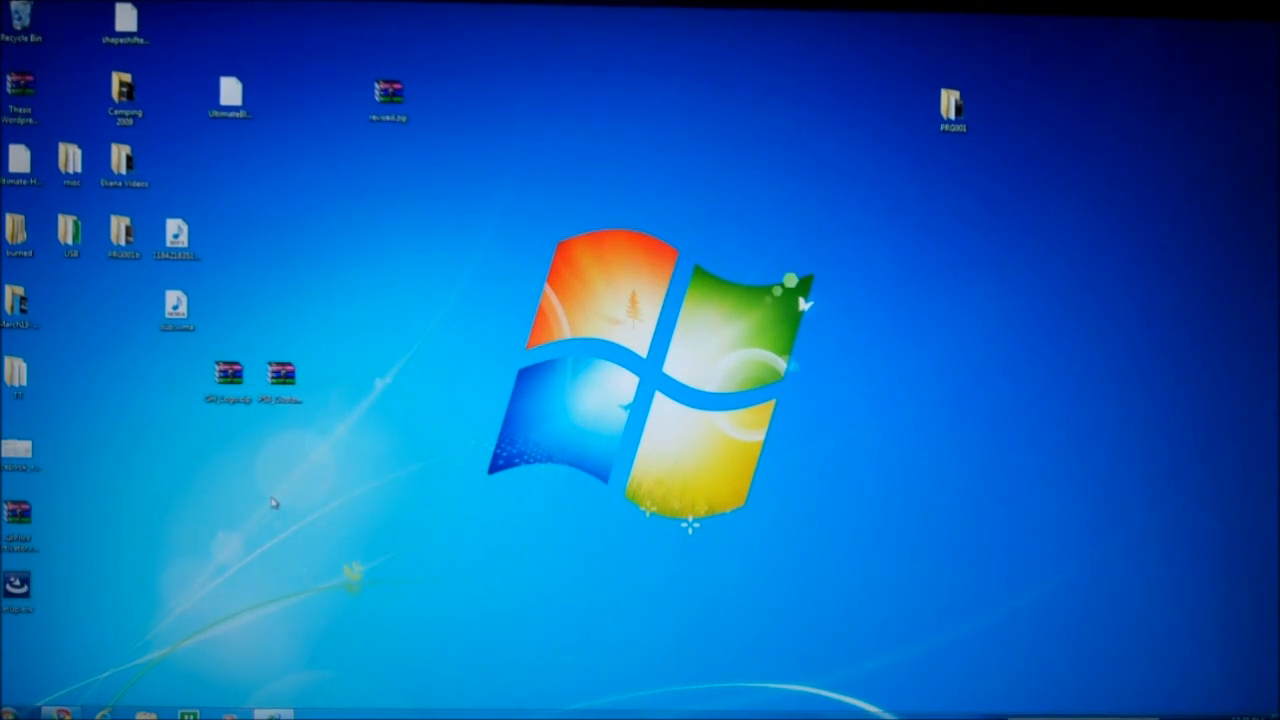
mouse_move(230, 503)
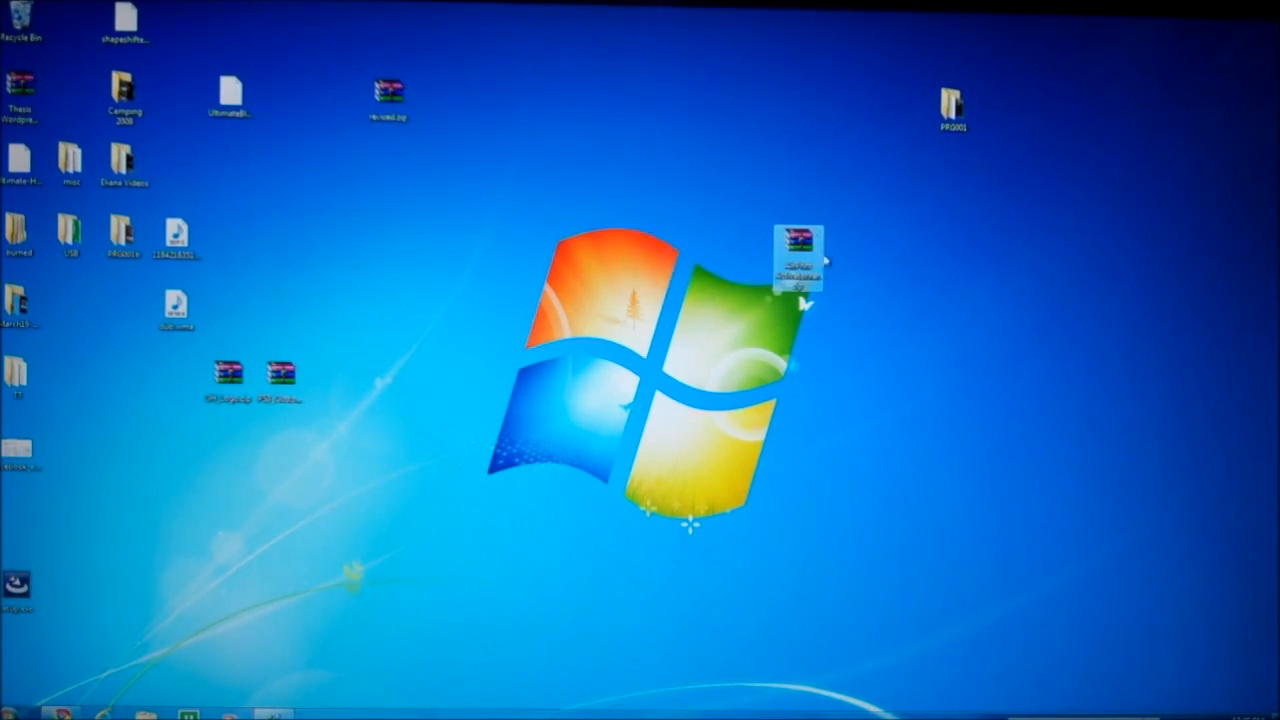
- Extract the downloaded archive and run AirPrint Activator.exe as administrator, confirming the prompt
double_click(797, 265)
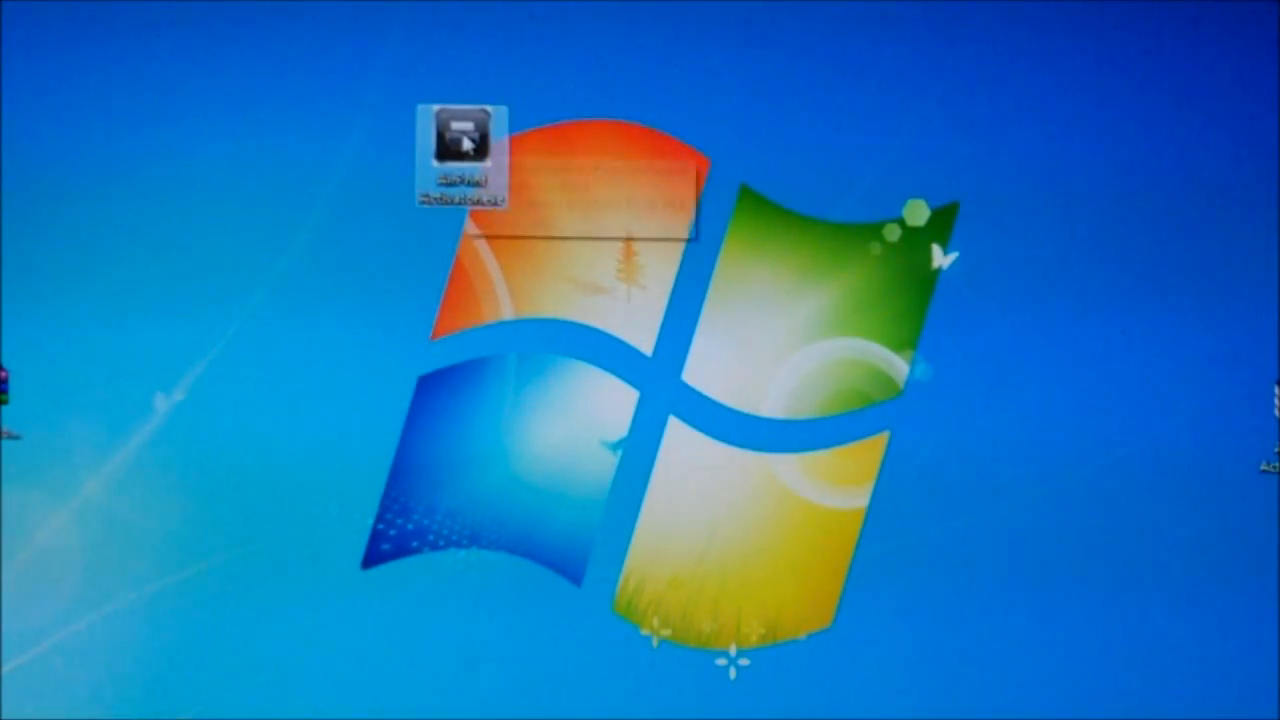
right_click(462, 150)
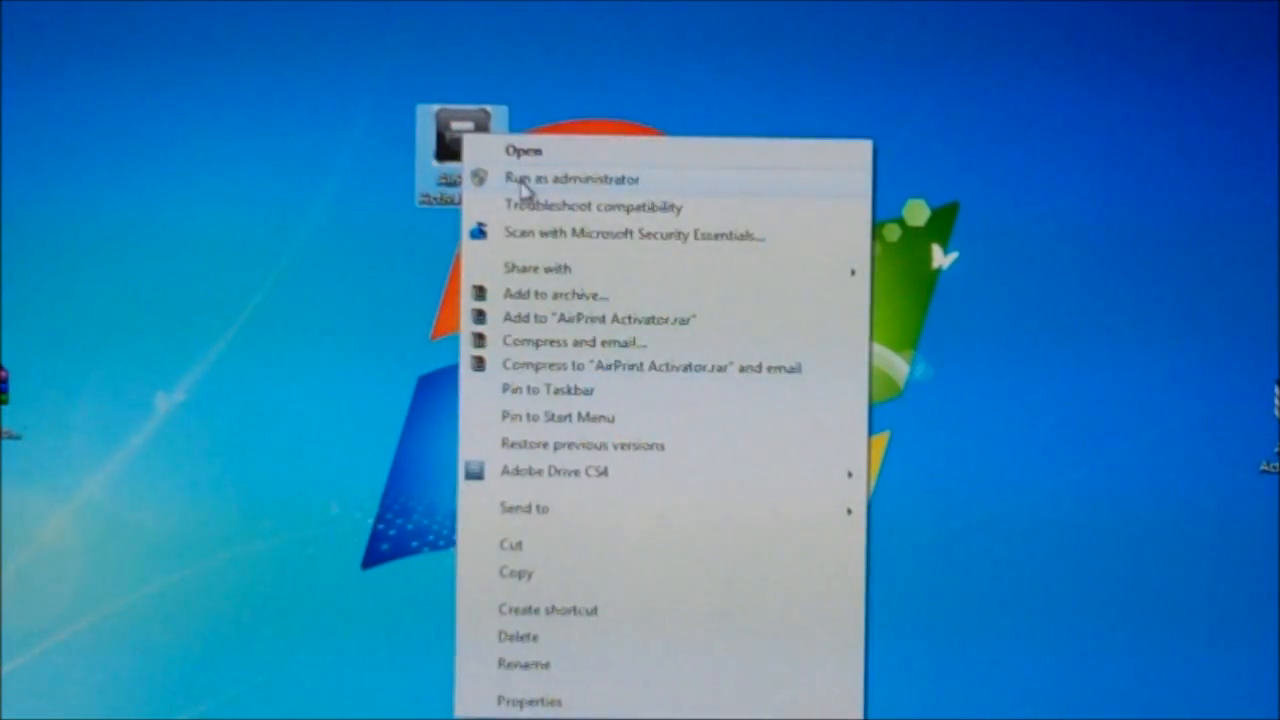
click(570, 179)
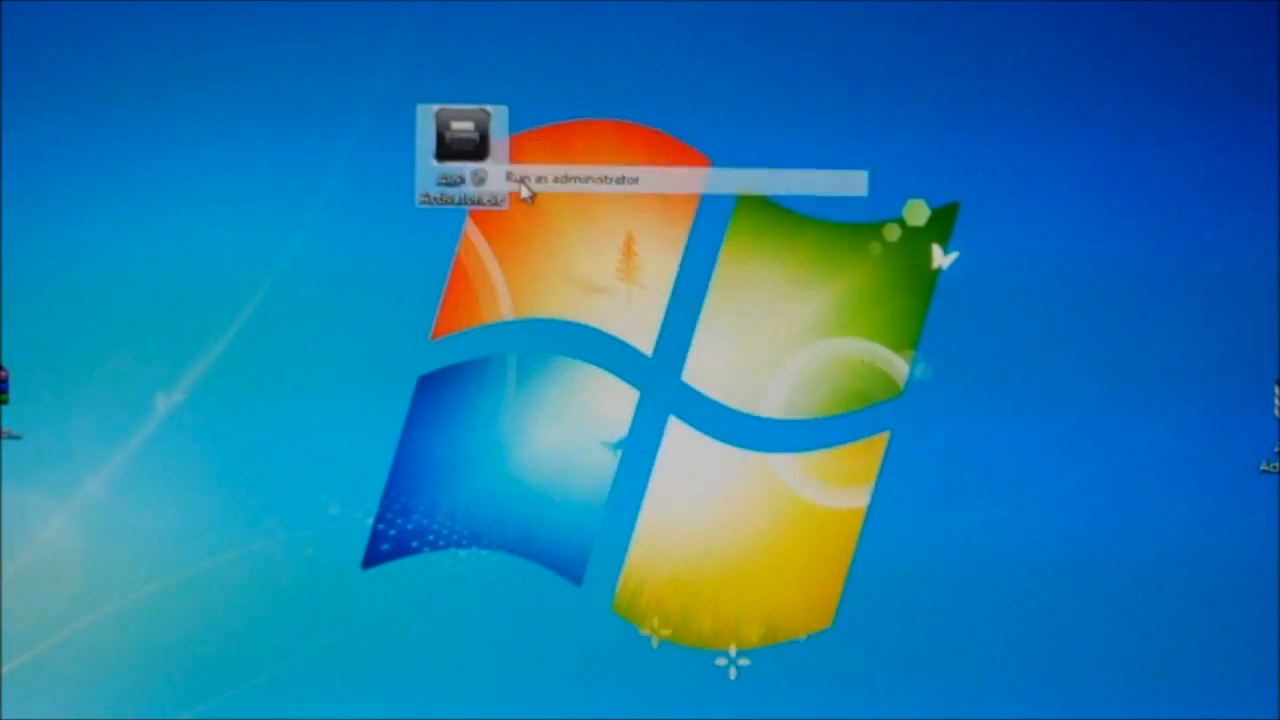
click(560, 178)
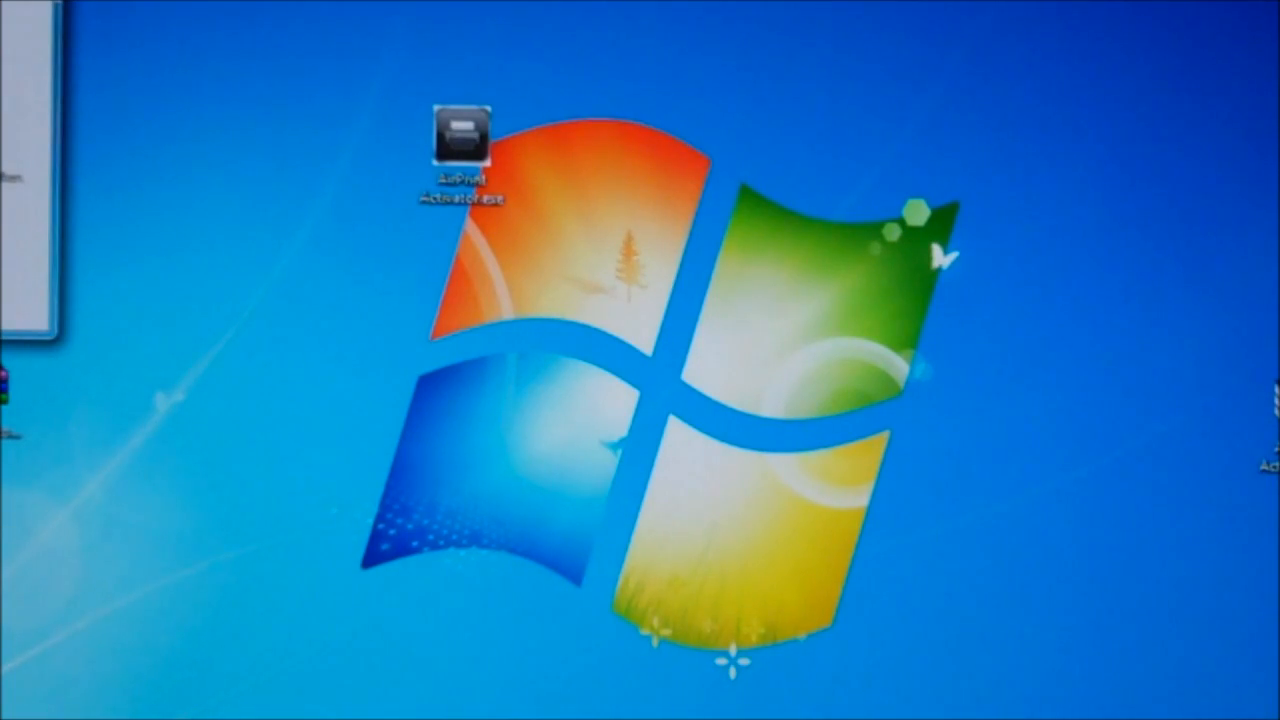
- Launch AirPrint Activator.exe to show the 32-bit and 64-bit activation window
double_click(462, 140)
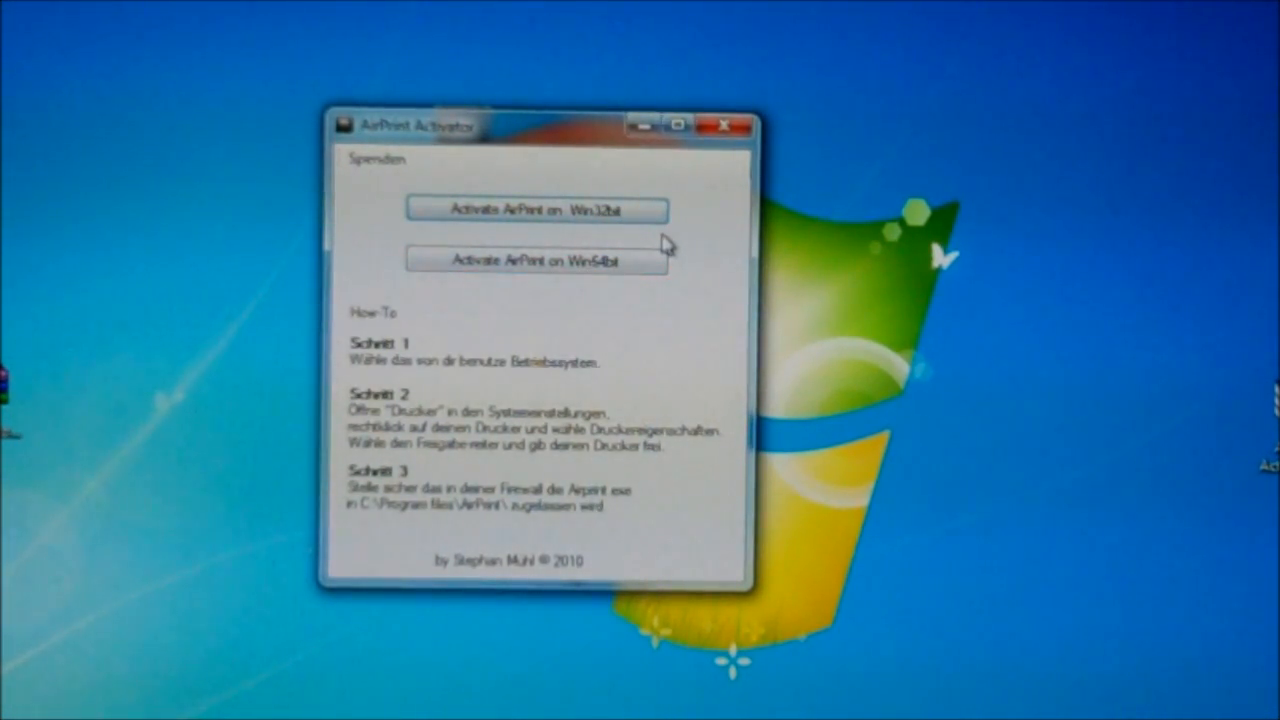
mouse_move(705, 305)
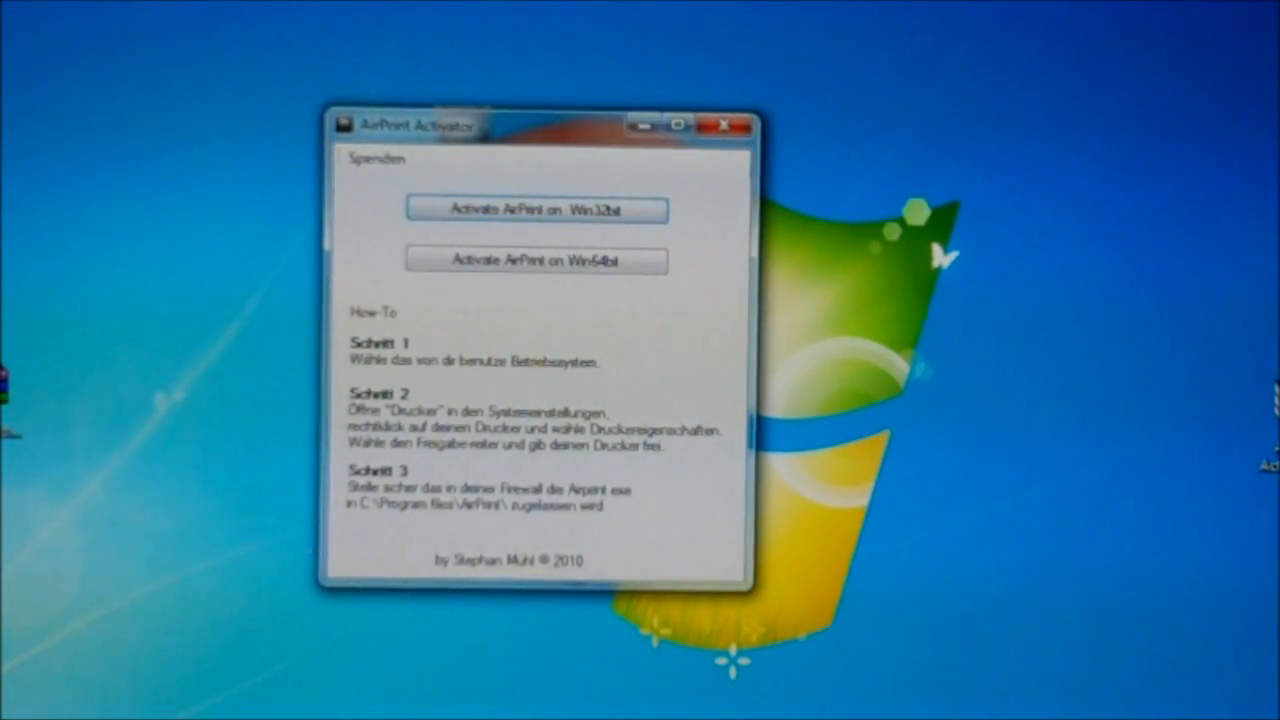
mouse_move(470, 533)
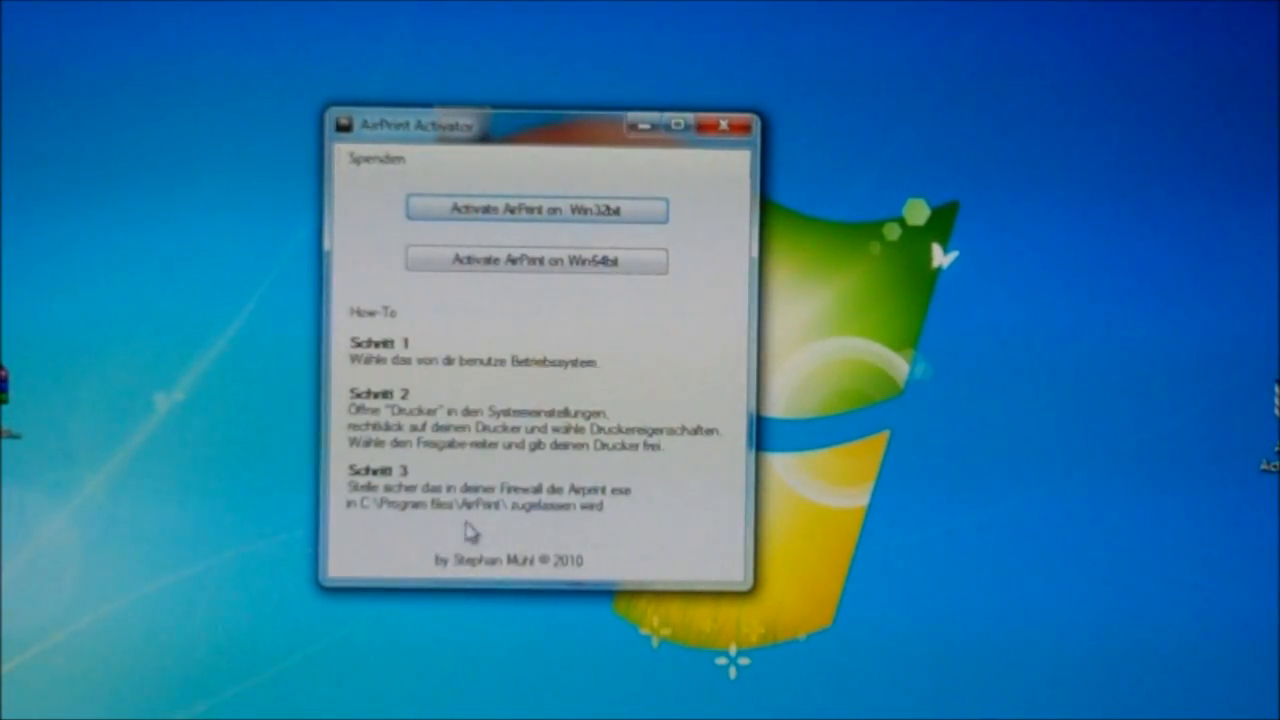
mouse_move(565, 485)
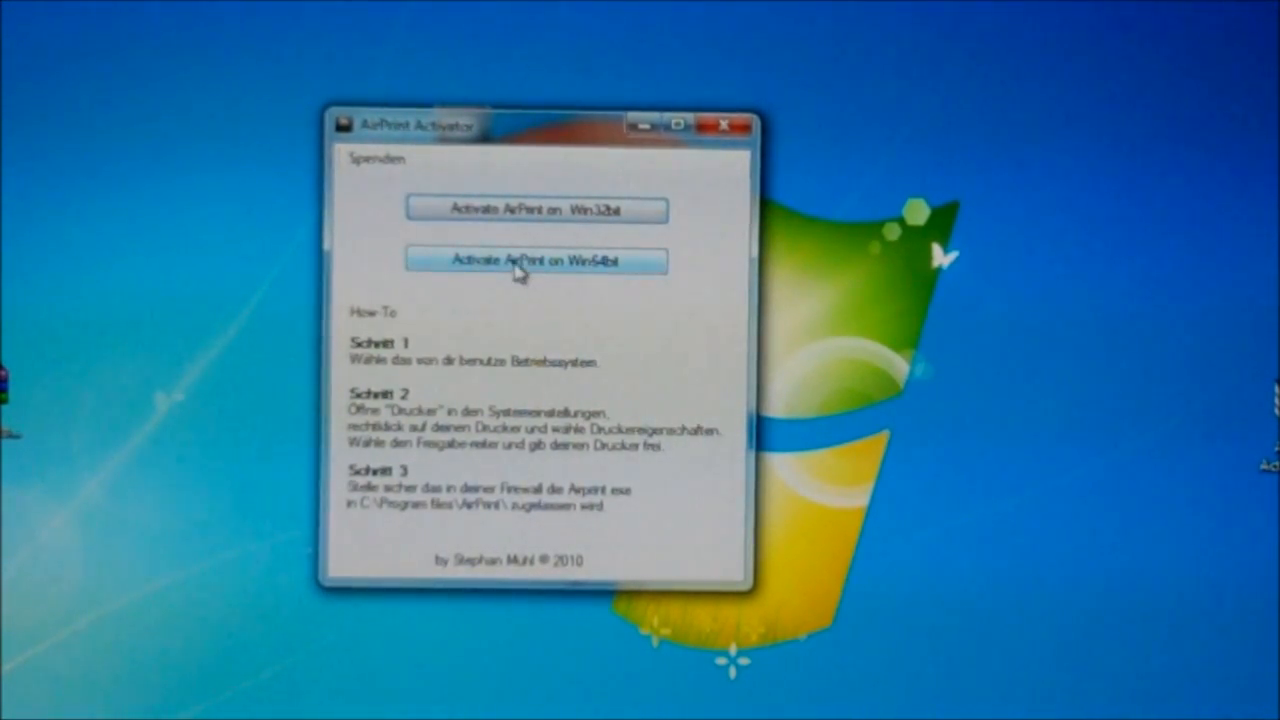
- Choose 'Activate AirPrint on Win64bit' and acknowledge the Done! message
click(534, 261)
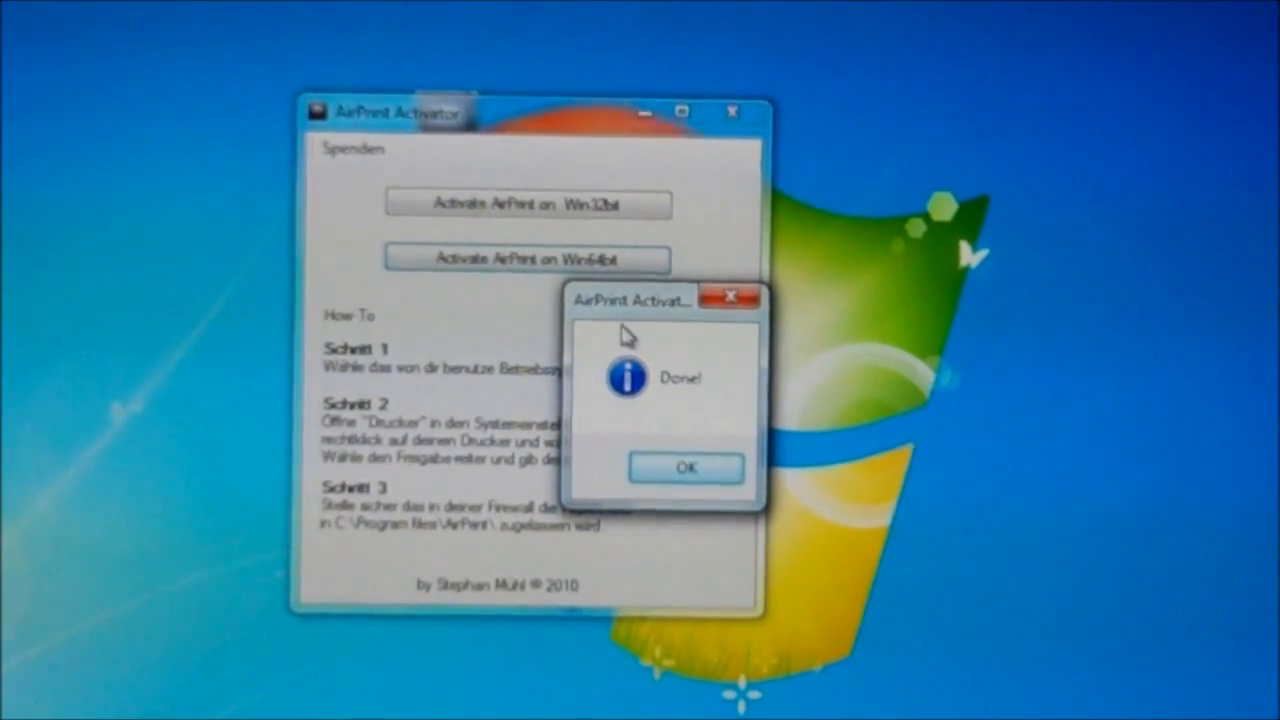
click(686, 468)
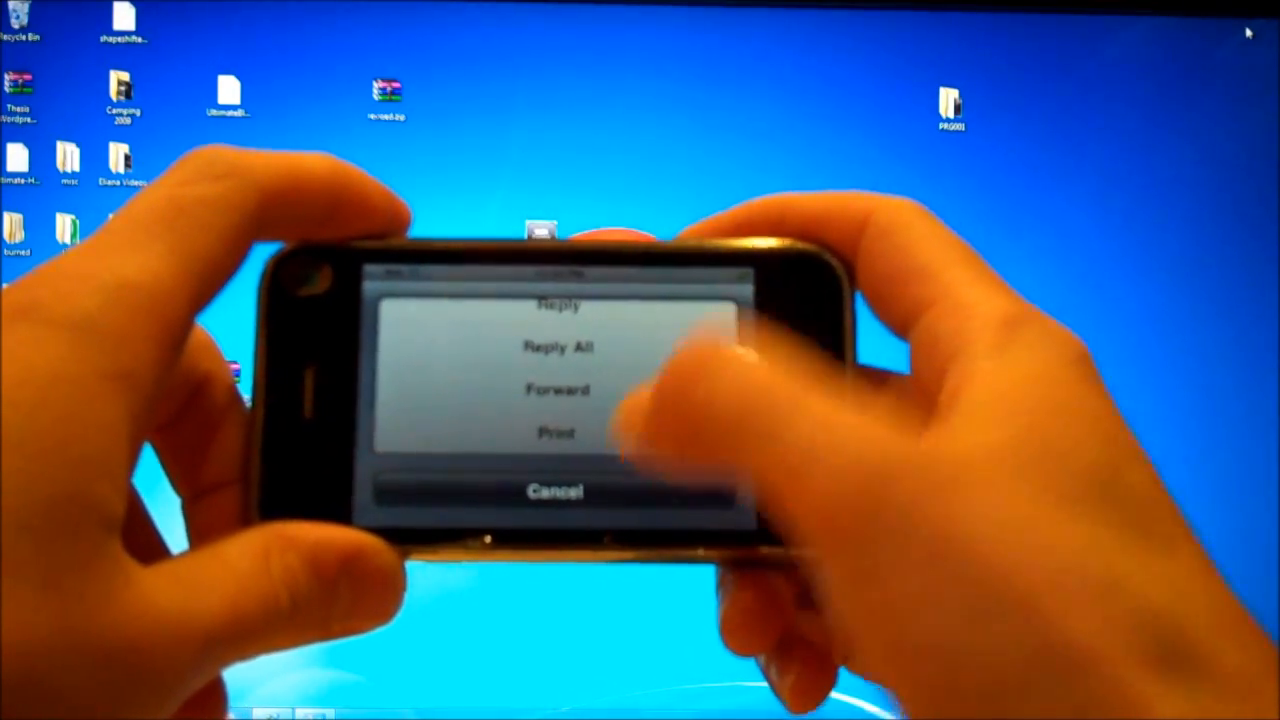
- Choose Print from the open email's reply/forward menu
click(557, 432)
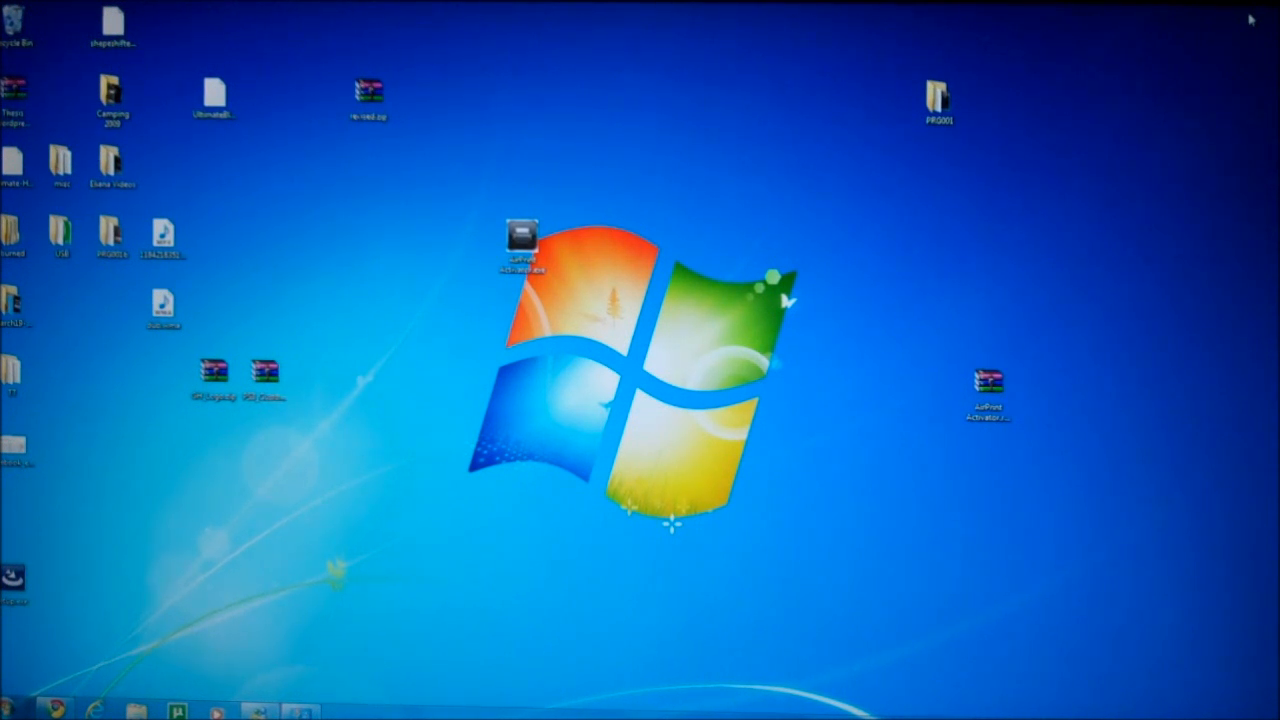
- Relaunch AirPrint Activator from its moved desktop icon and drag its window to the screen centre
click(937, 100)
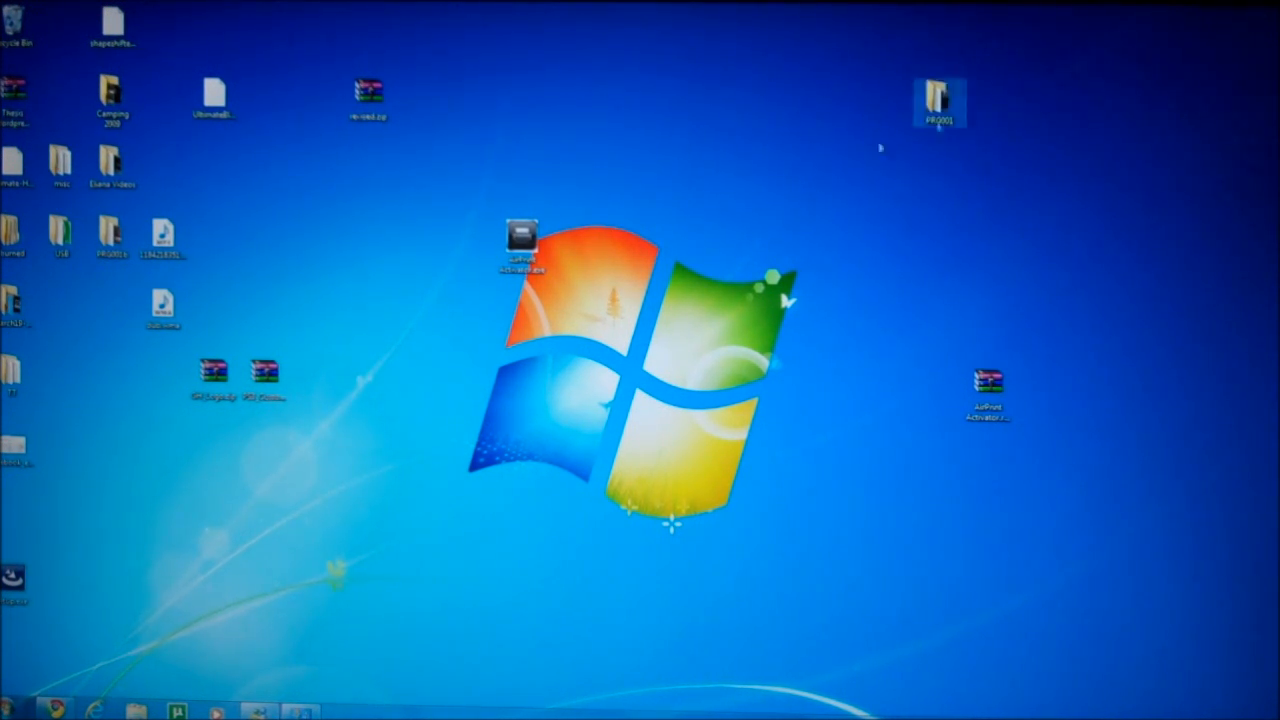
drag(523, 240, 675, 320)
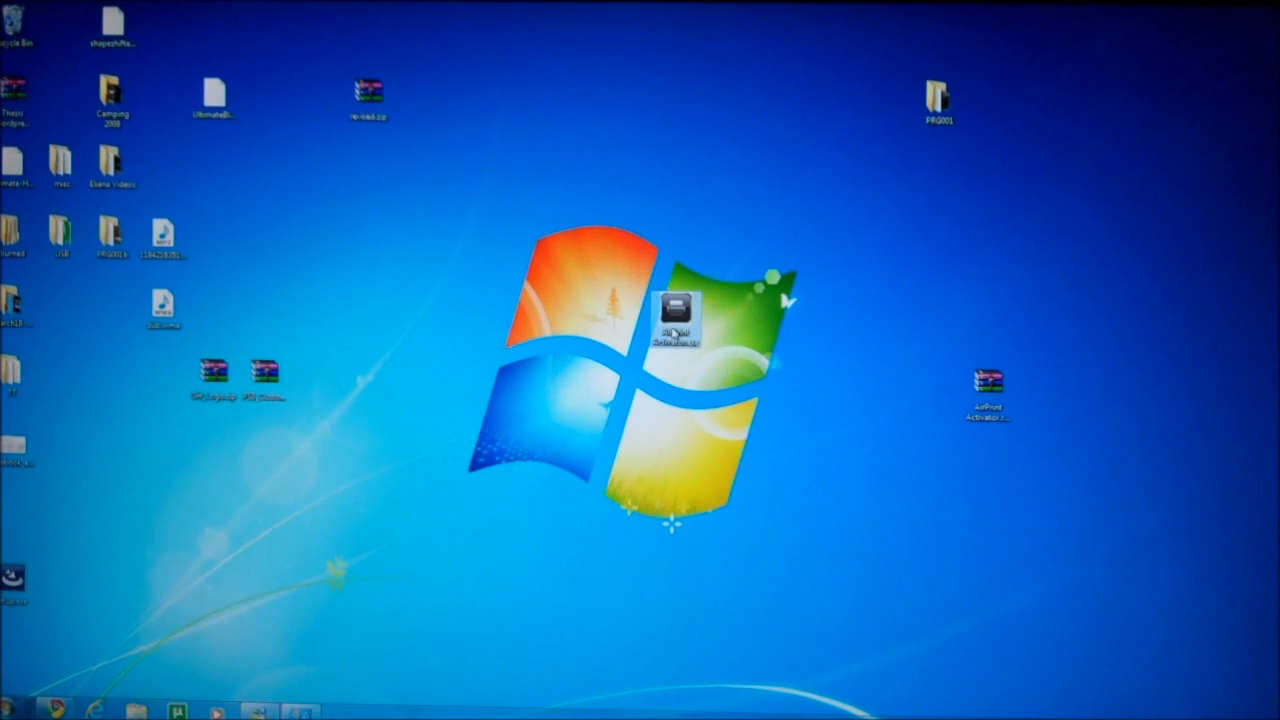
double_click(676, 315)
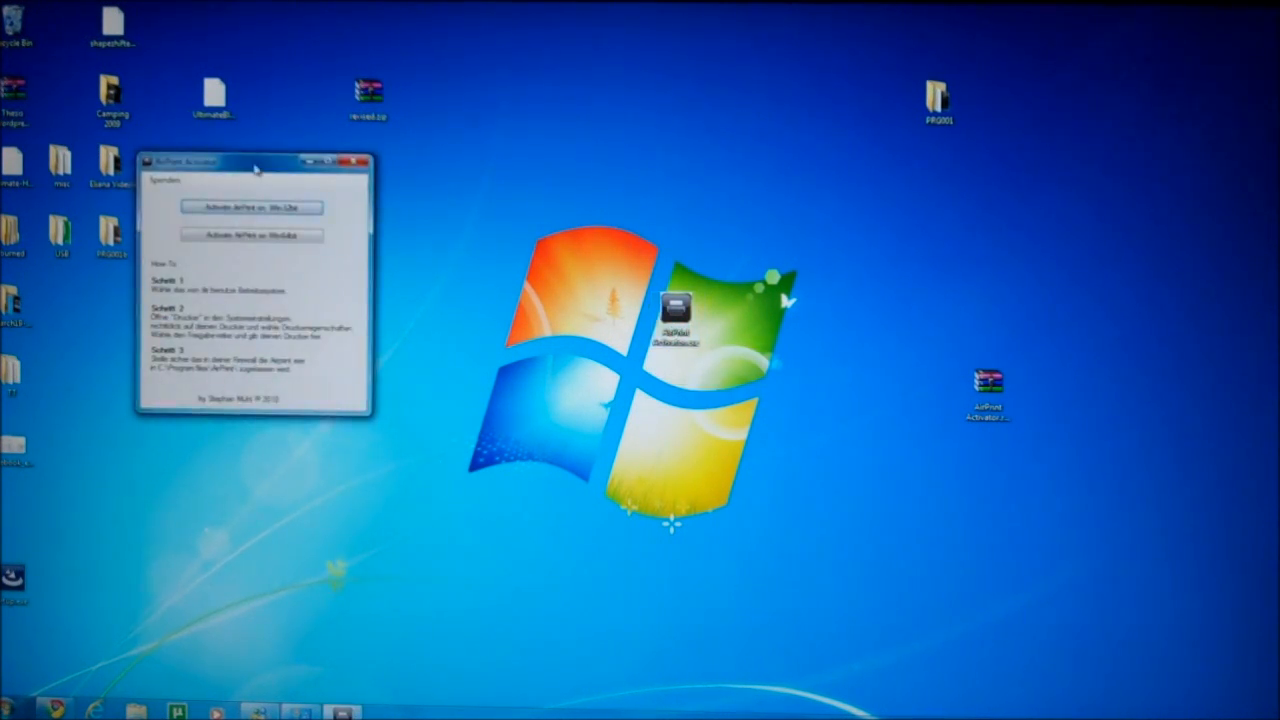
drag(250, 161, 595, 270)
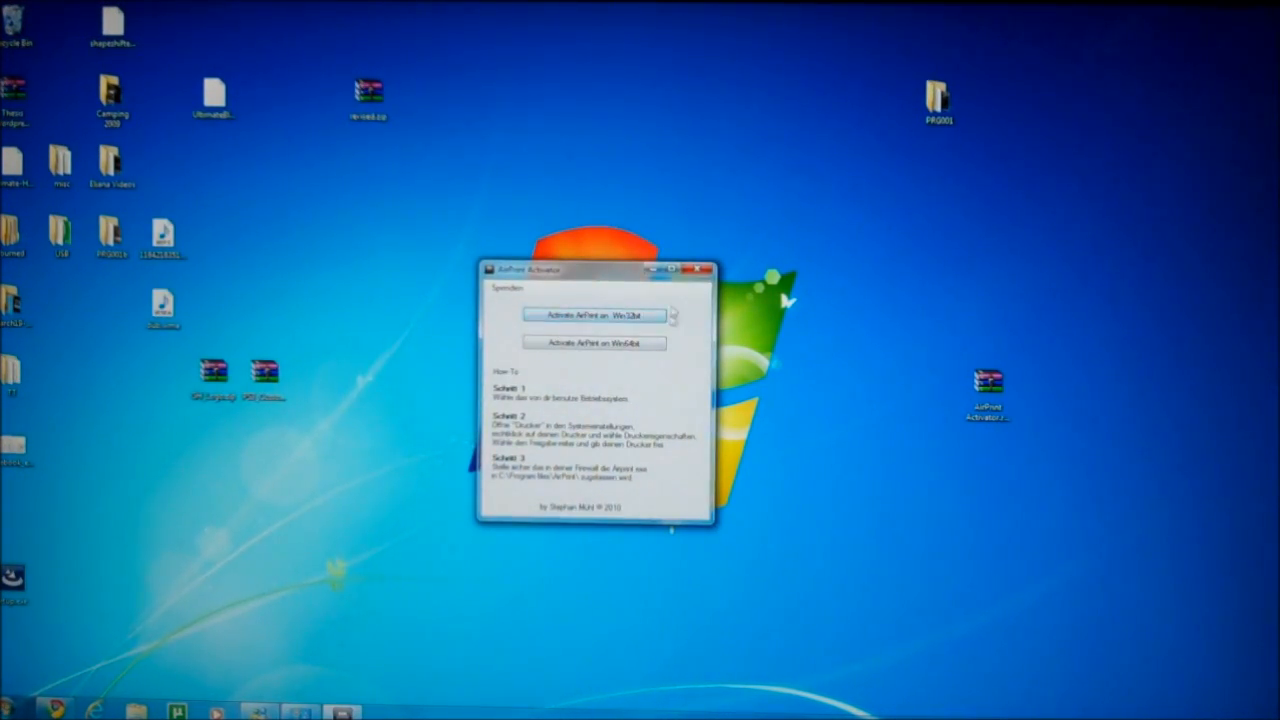
mouse_move(678, 367)
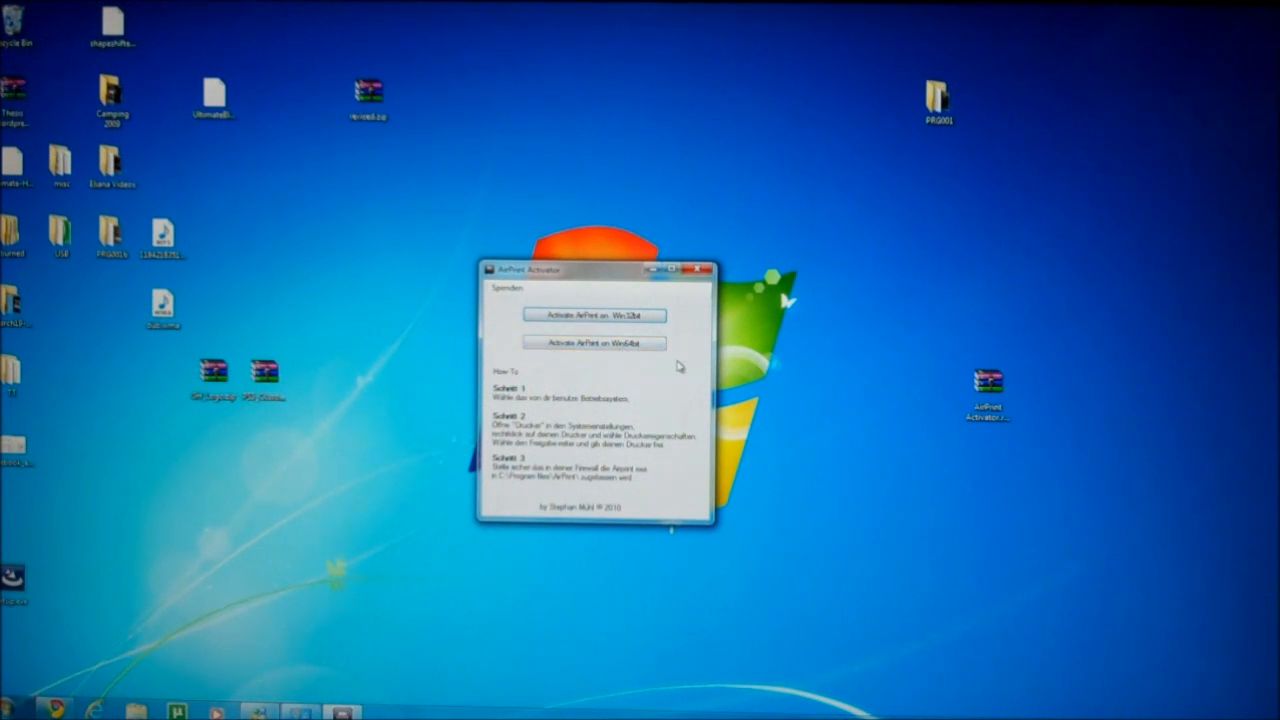
mouse_move(928, 389)
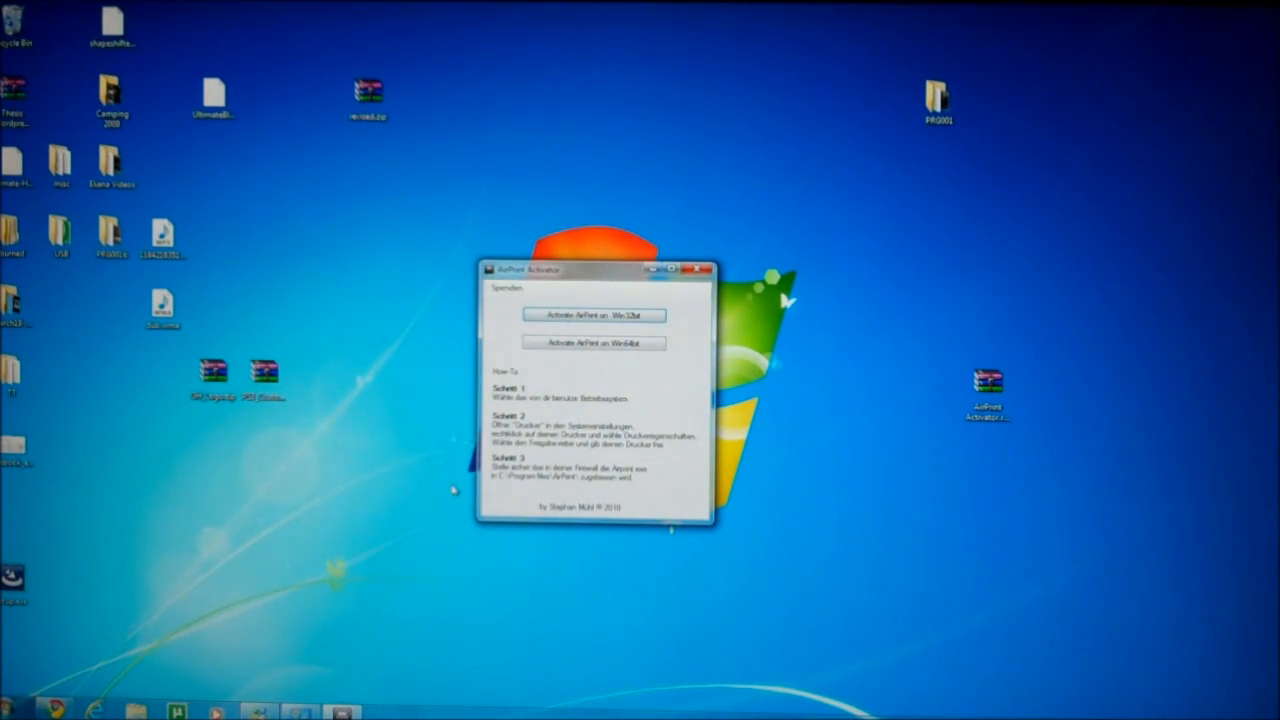
mouse_move(540, 417)
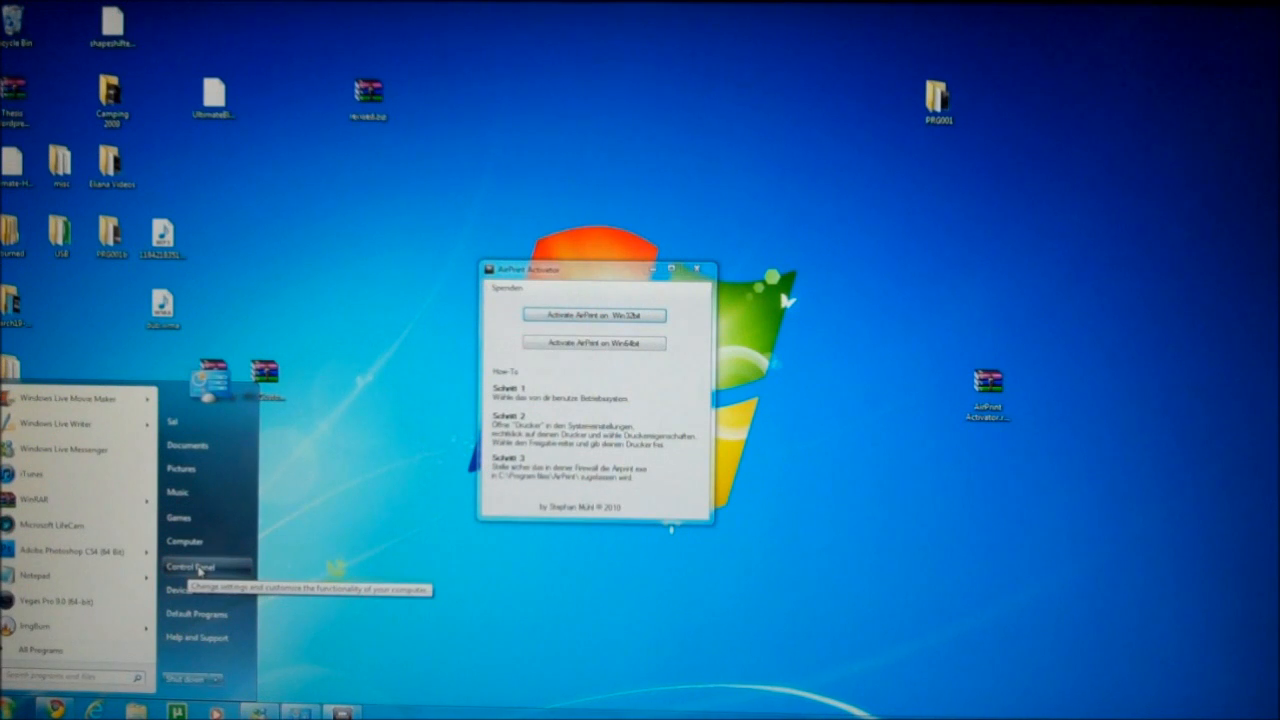
- Go to Control Panel's User Accounts and Family Safety category from the Start menu
click(189, 566)
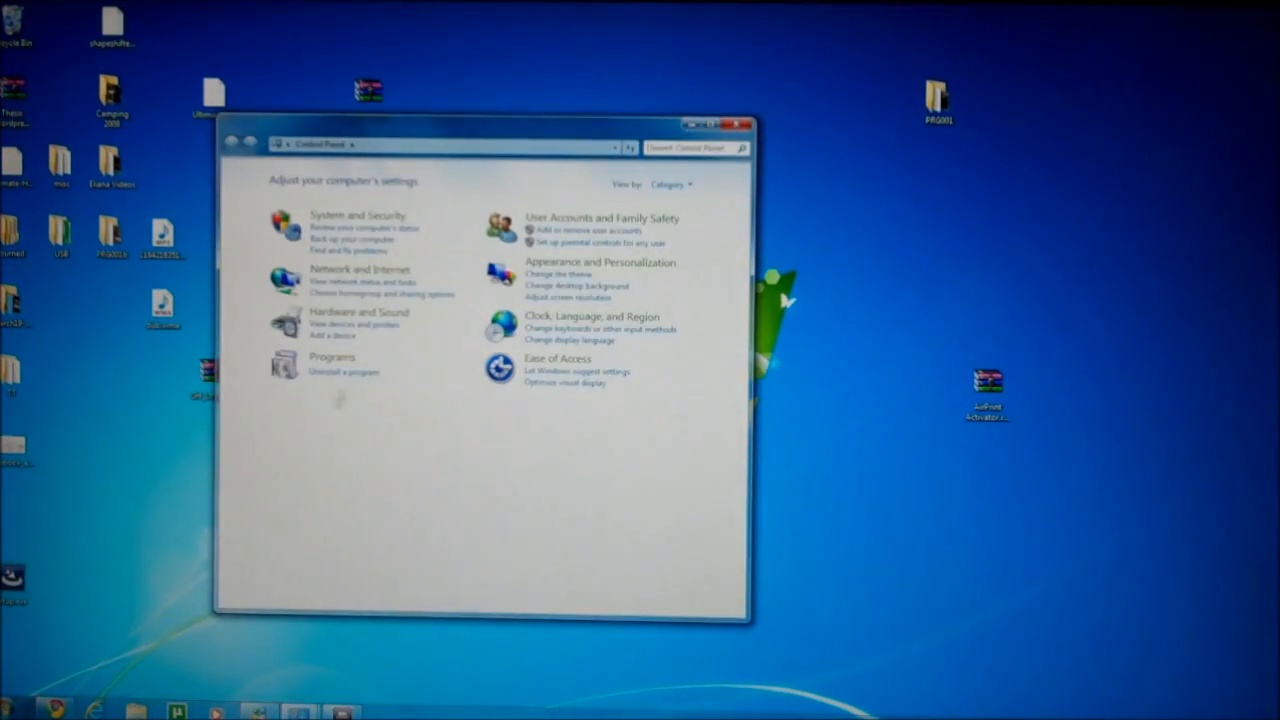
click(588, 218)
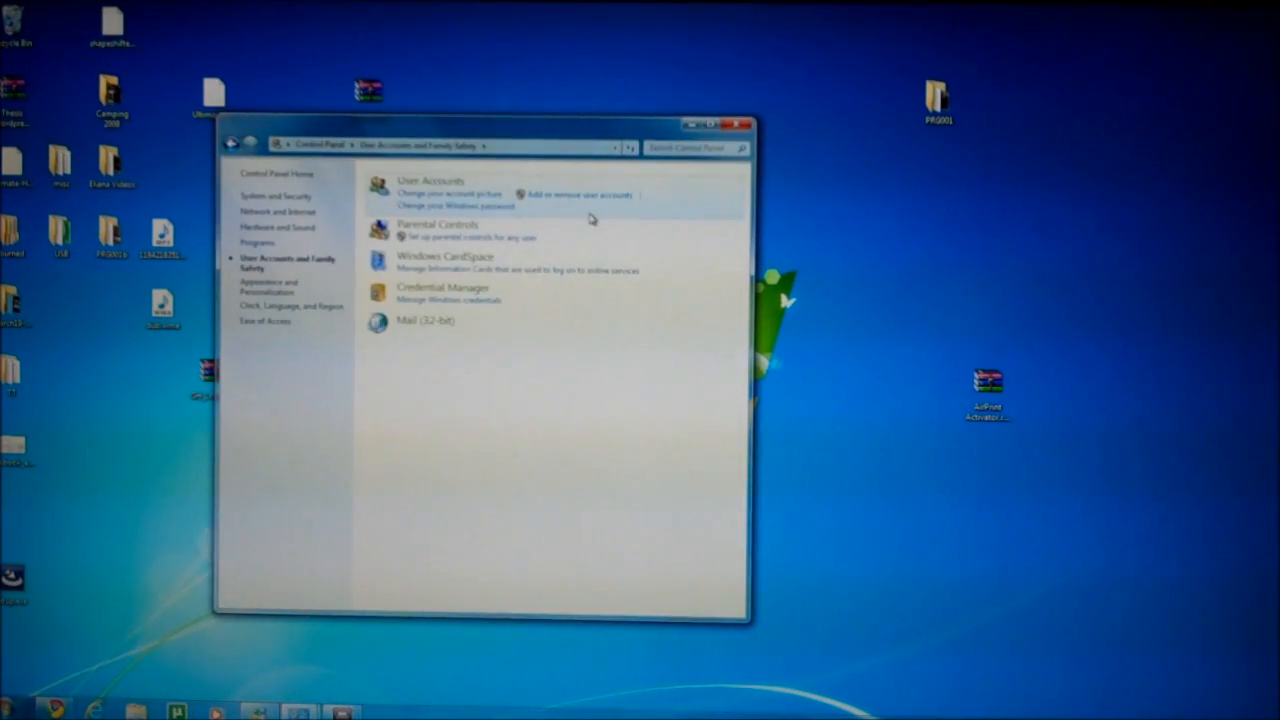